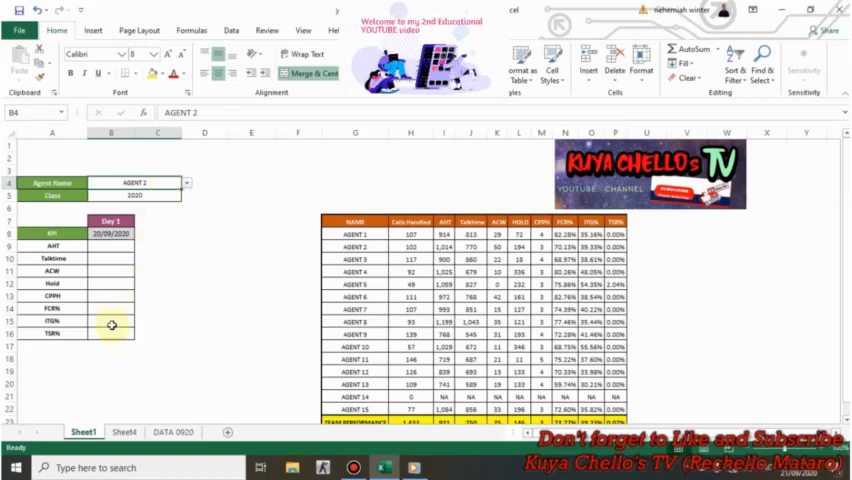
Pick AGENT 1 from the Agent Name dropdown in place of AGENT 2.
{"action": "left_click", "coordinate": [184, 184]}
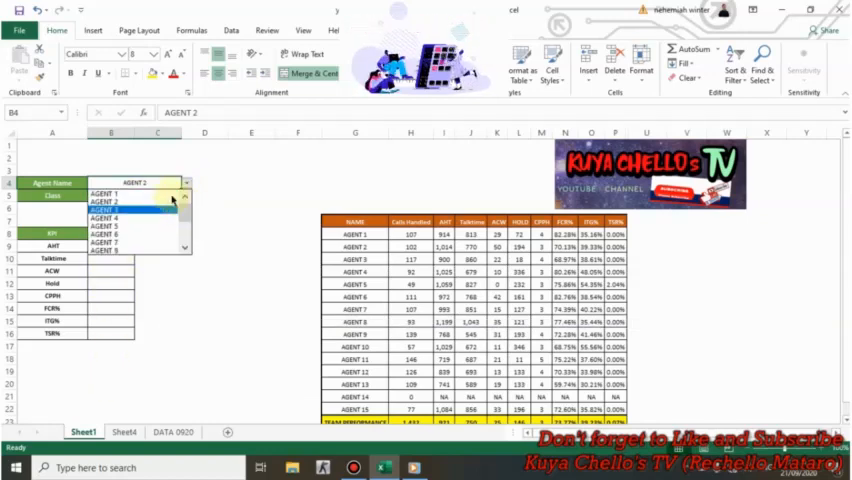
{"action": "scroll", "scroll_direction": "down", "scroll_amount": 3}
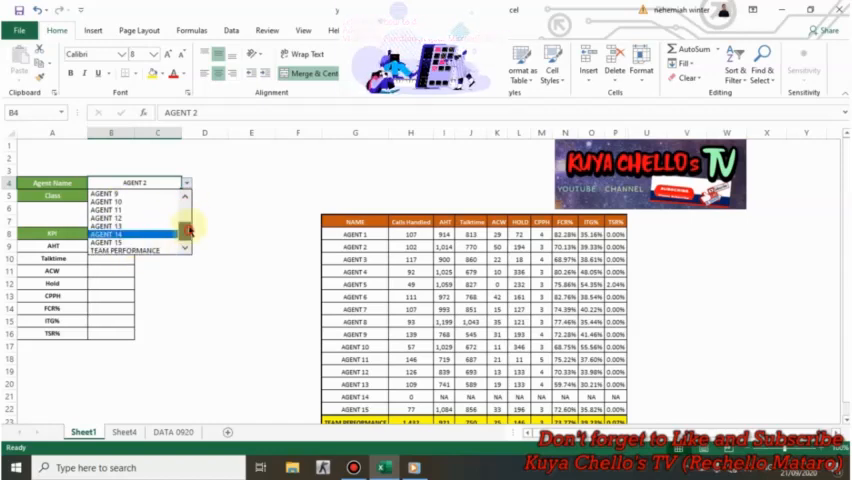
{"action": "left_click", "coordinate": [184, 190]}
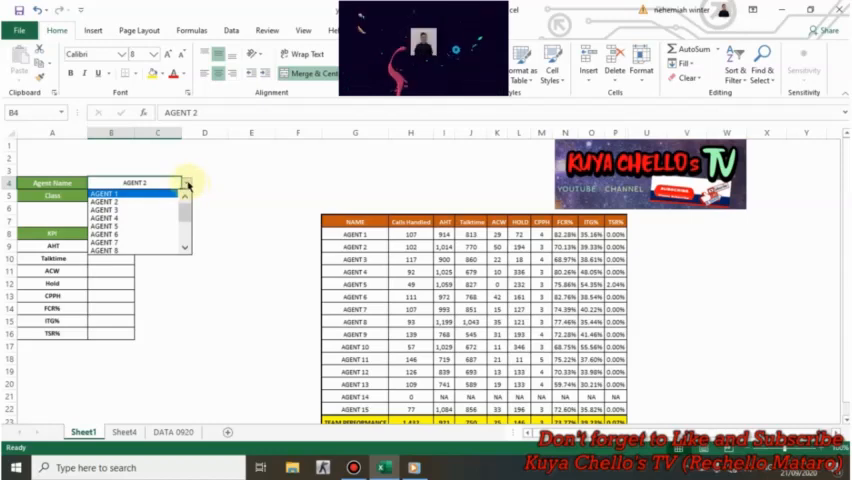
{"action": "left_click", "coordinate": [110, 192]}
{"action": "type", "text": "20/09/2020"}
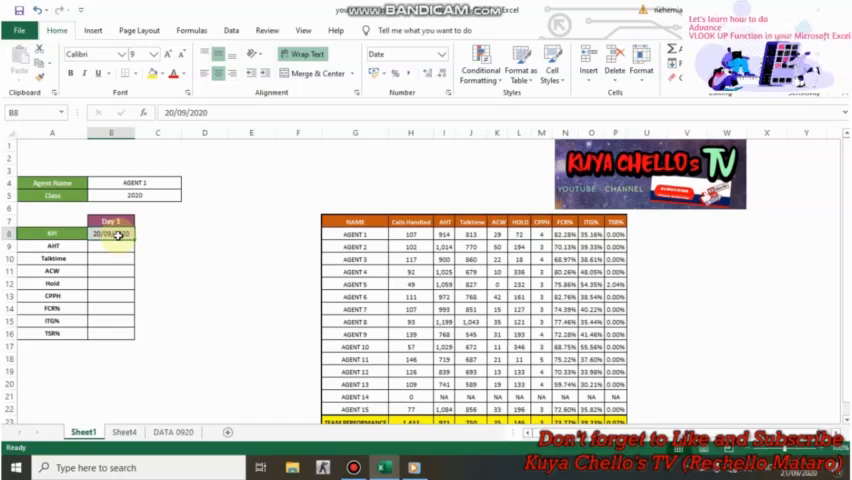
Review the KPI label cells down the Day 1 summary before starting the AHT formula.
{"action": "left_click", "coordinate": [110, 246]}
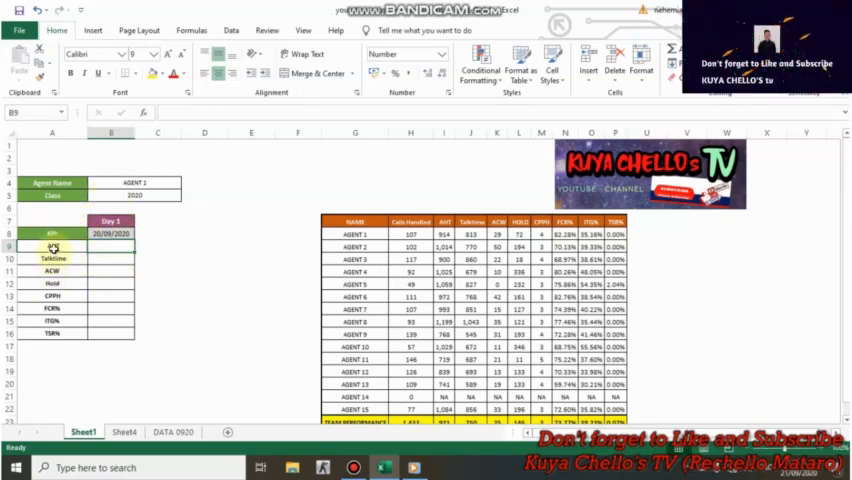
{"action": "left_click", "coordinate": [52, 284]}
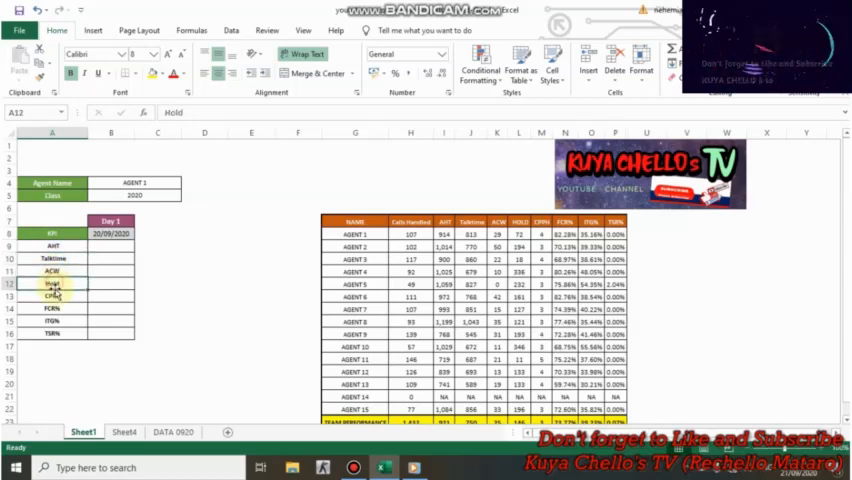
{"action": "left_click", "coordinate": [52, 320]}
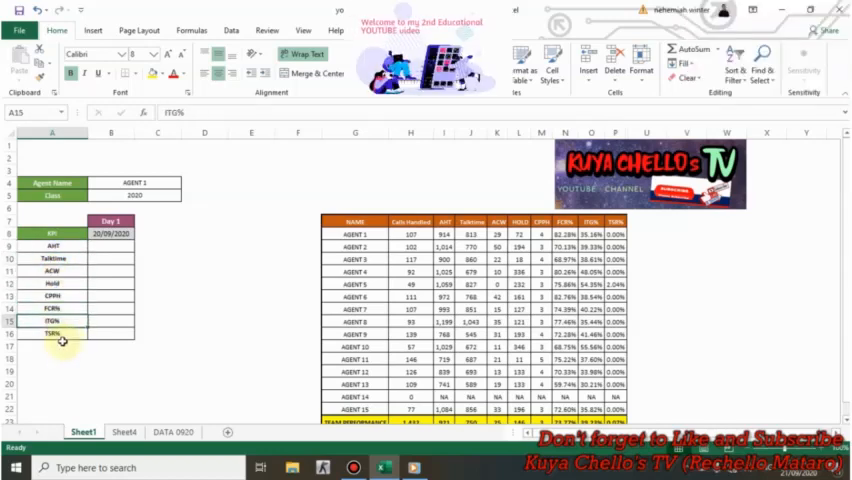
{"action": "left_click", "coordinate": [52, 332]}
{"action": "type", "text": "=VLOOKUP("}
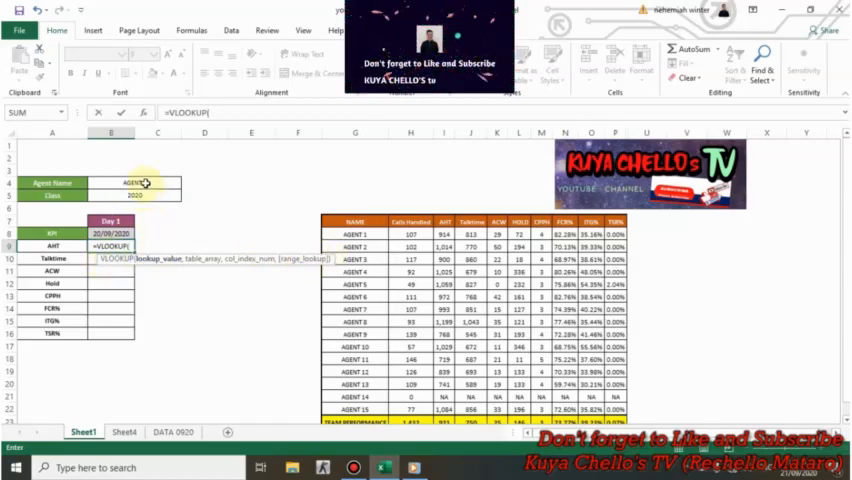
Finish the AHT VLOOKUP on agent name B4 with column 3 and exact match 0.
{"action": "left_click", "coordinate": [132, 184]}
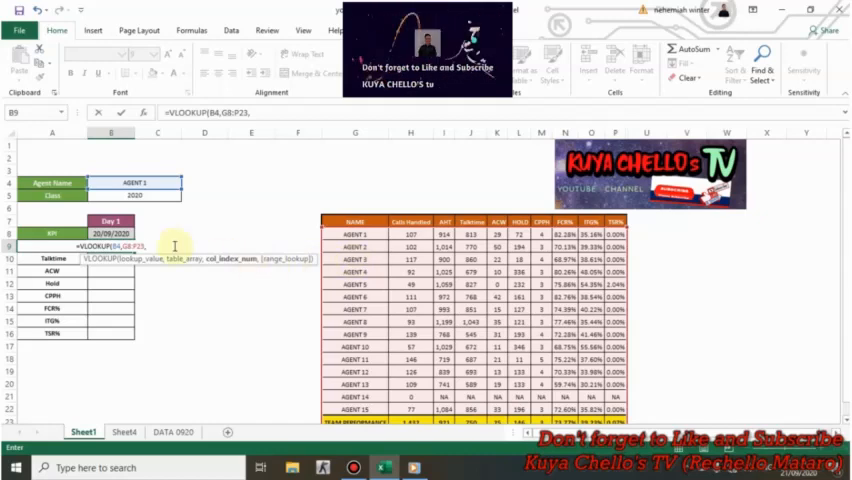
{"action": "type", "text": "3"}
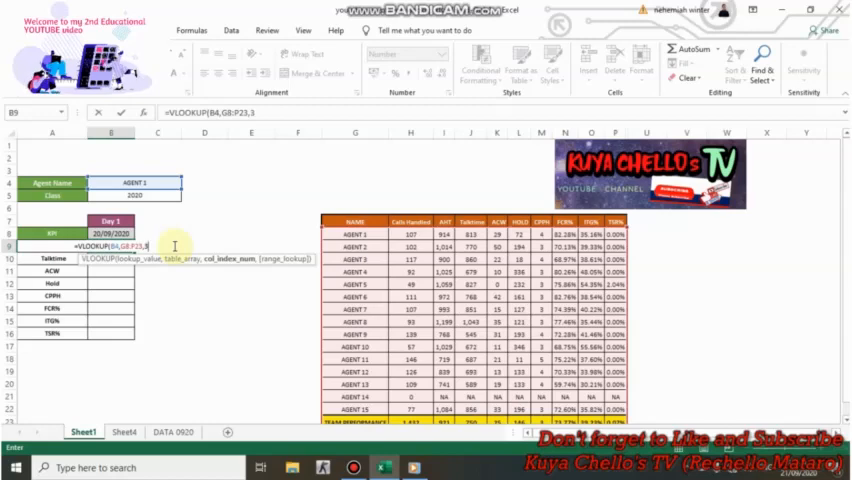
{"action": "type", "text": ","}
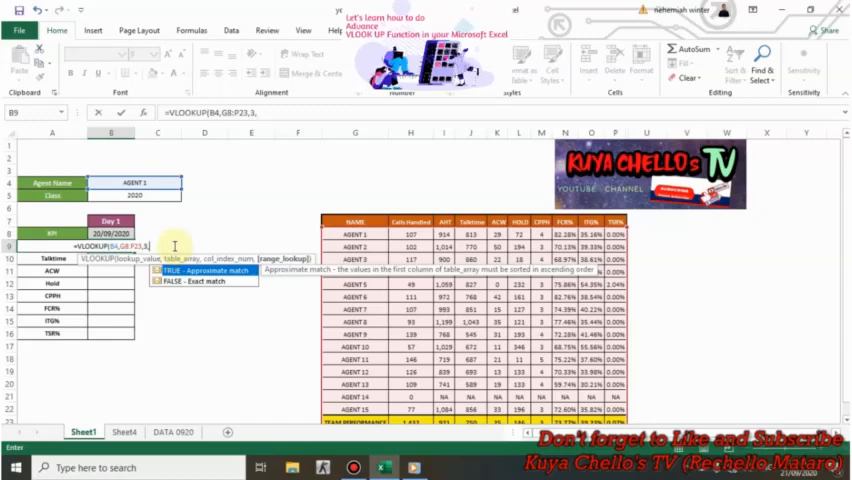
{"action": "type", "text": "0"}
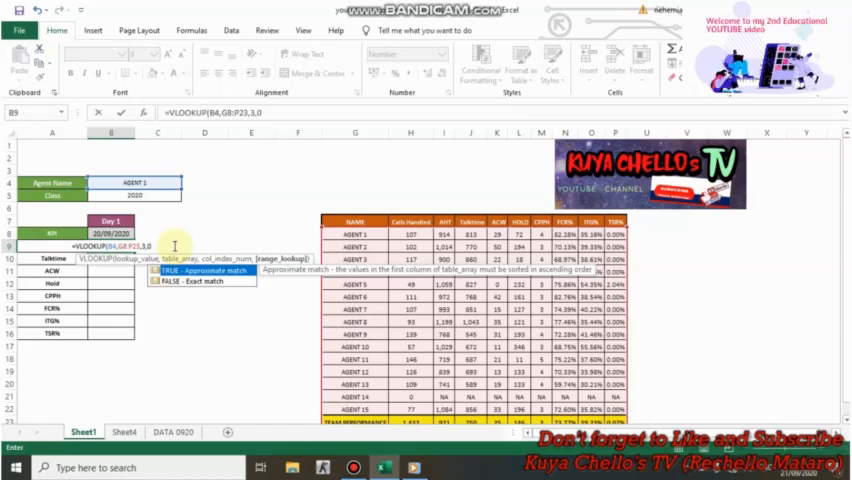
{"action": "key", "text": "Return"}
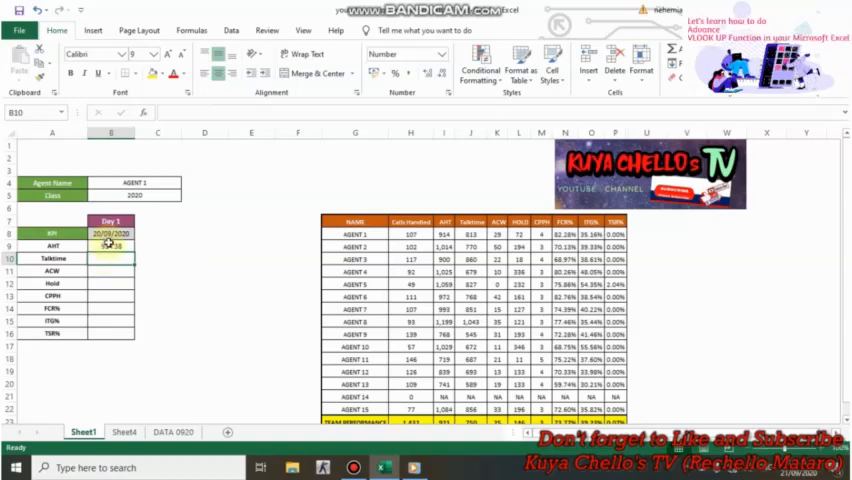
Enter the Talktime VLOOKUP on B4 returning column 4 of the agent table.
{"action": "left_click", "coordinate": [110, 244]}
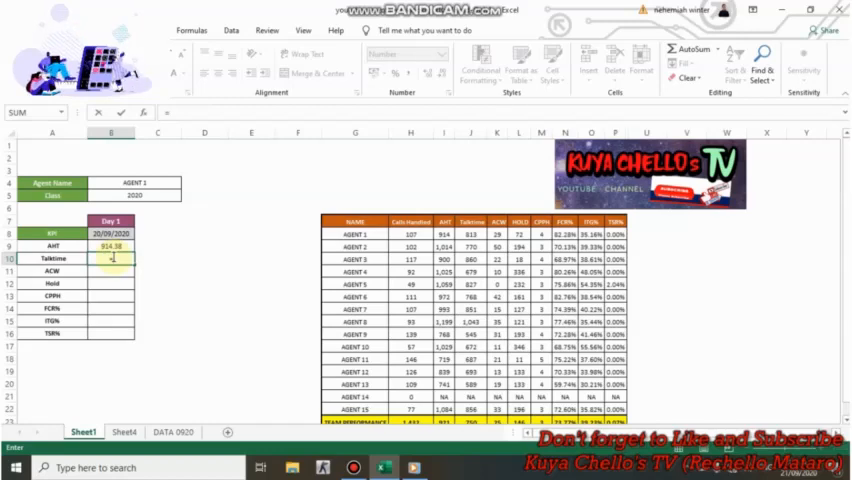
{"action": "type", "text": "=vl"}
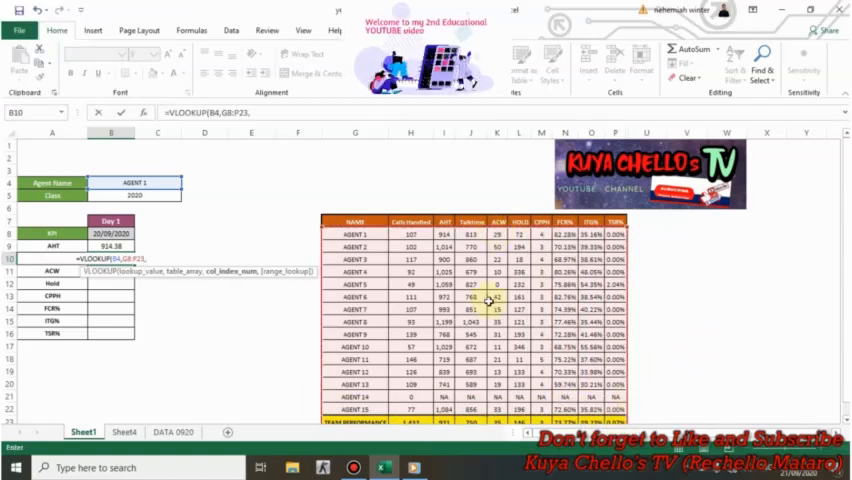
{"action": "type", "text": "4,G8:P23,"}
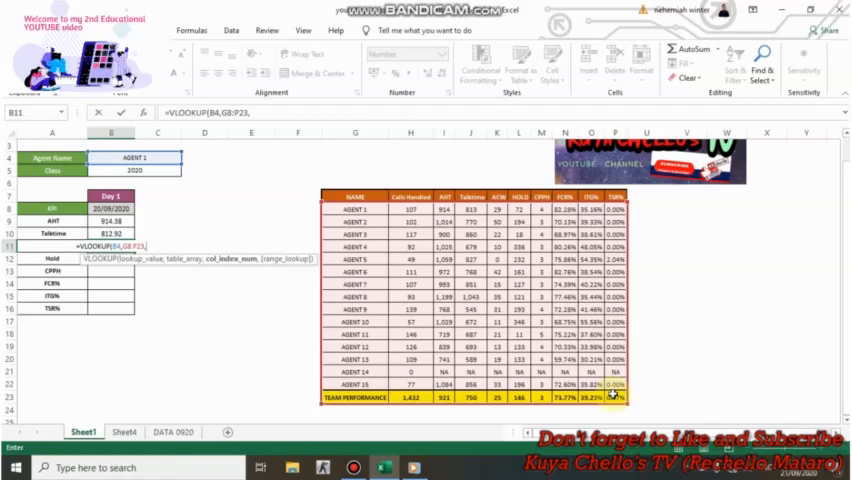
Complete the ACW lookup with column 5 and the next KPI lookups with columns 6 and 7.
{"action": "type", "text": "5,0"}
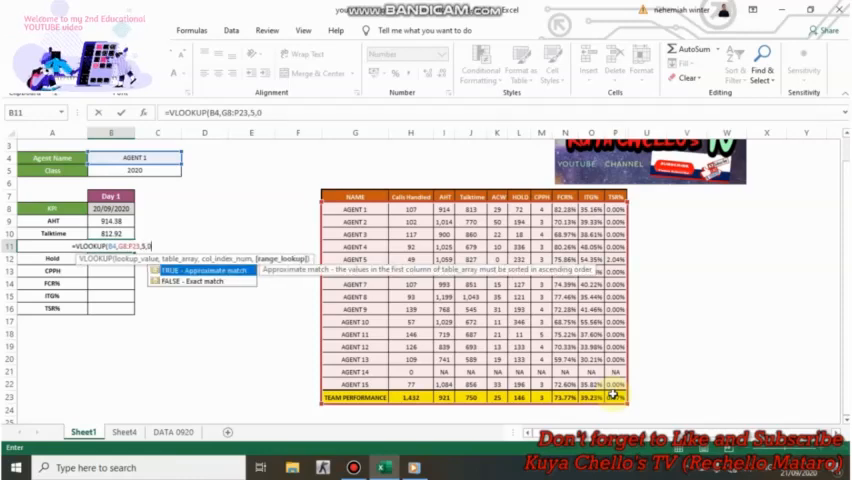
{"action": "key", "text": "Return"}
{"action": "type", "text": "=VLOOKUP("}
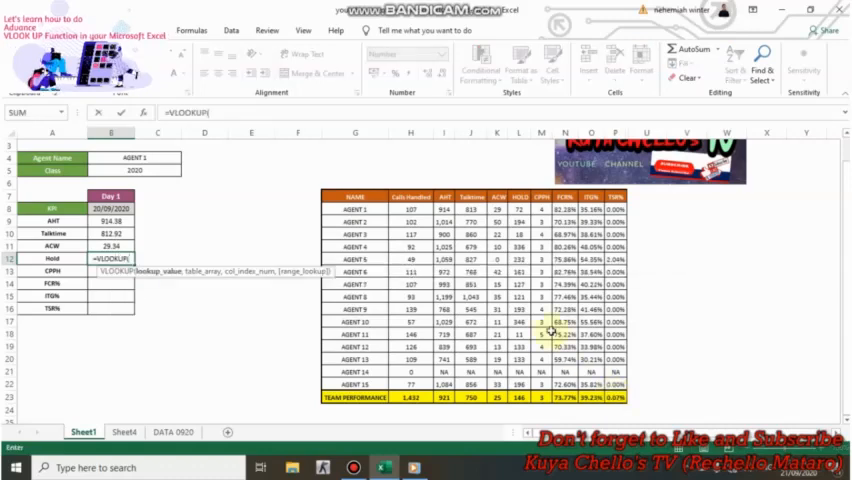
{"action": "left_click", "coordinate": [136, 156]}
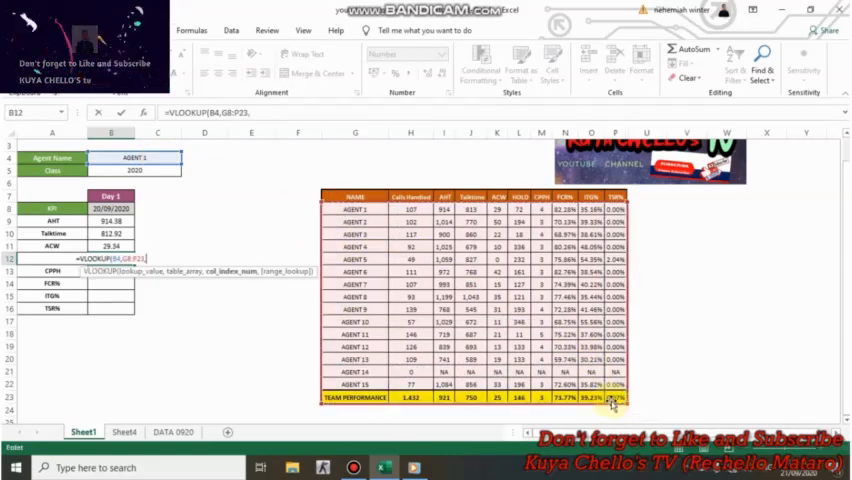
{"action": "type", "text": "6,0"}
{"action": "left_click", "coordinate": [112, 270]}
{"action": "type", "text": "=VLOOKUP(B4,G8:P23,"}
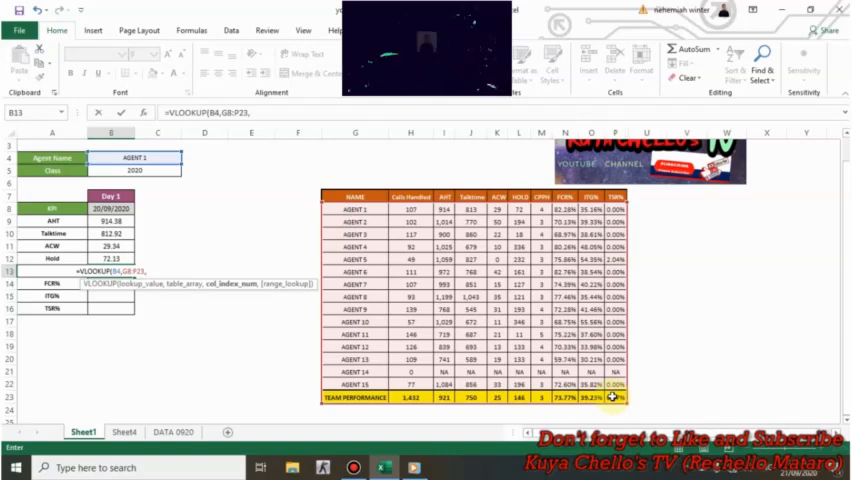
{"action": "type", "text": "7"}
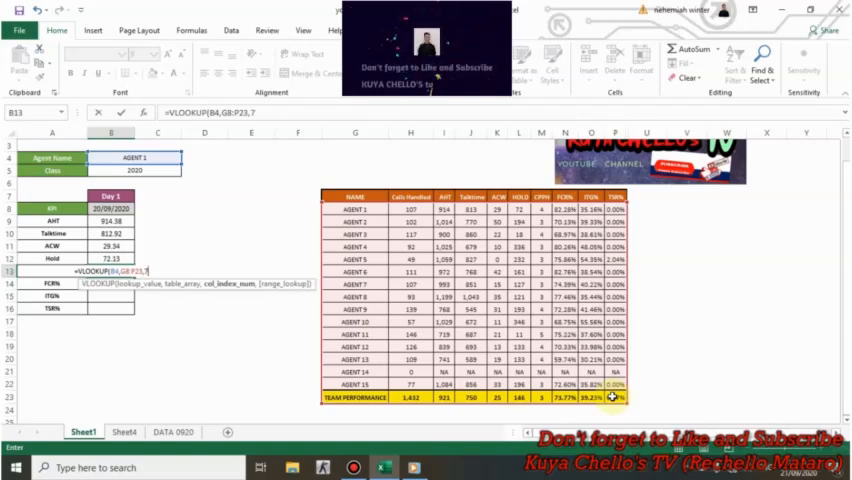
{"action": "key", "text": "Return"}
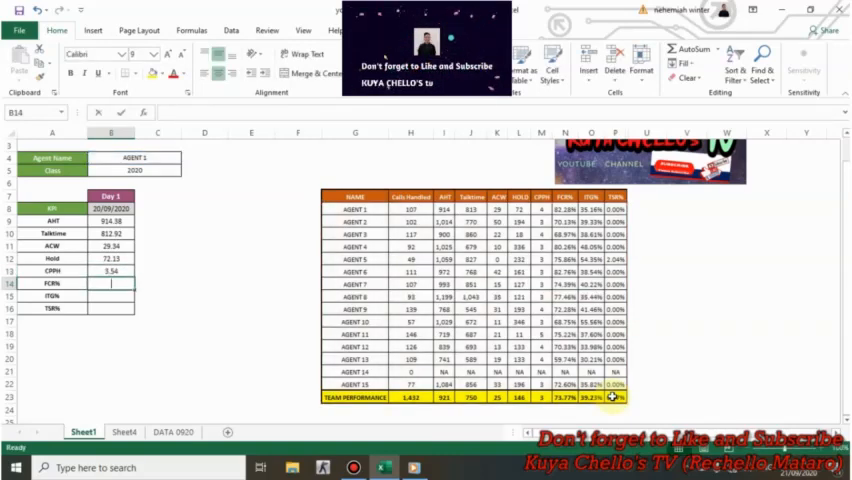
Add VLOOKUP formulas over the agent table for the following KPI rows through column 9.
{"action": "type", "text": "=VLOOKUP(B4"}
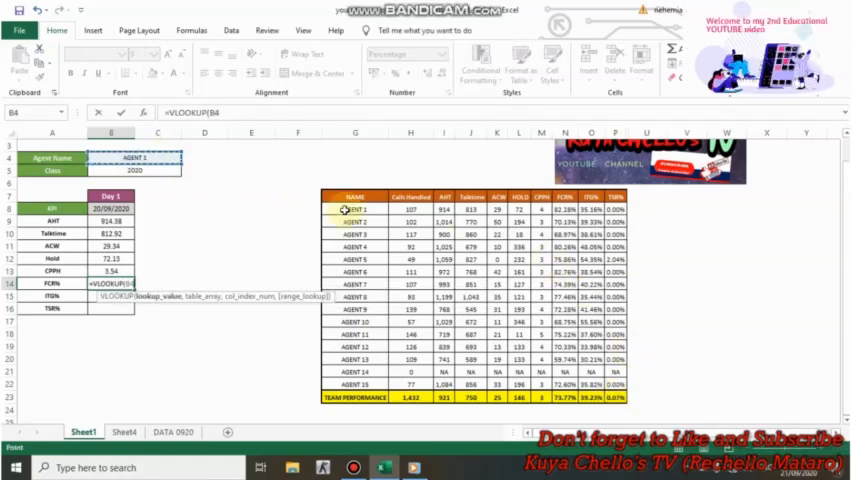
{"action": "left_click_drag", "start_coordinate": [332, 208], "coordinate": [608, 396]}
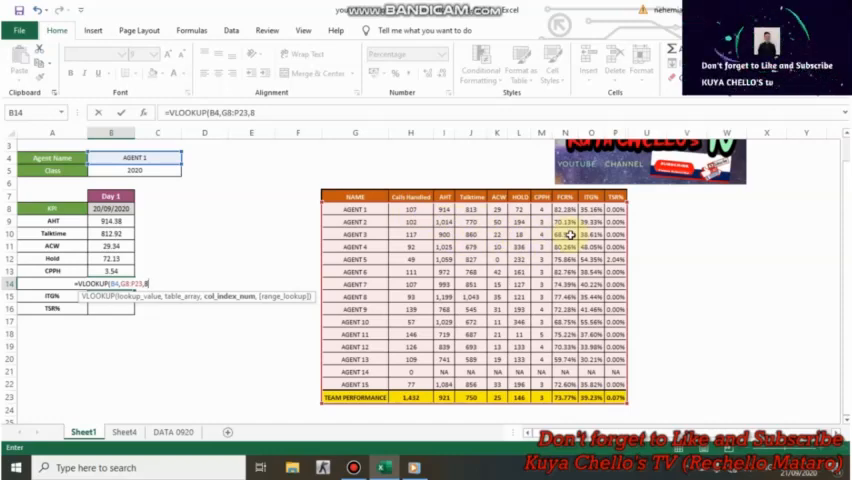
{"action": "type", "text": "0"}
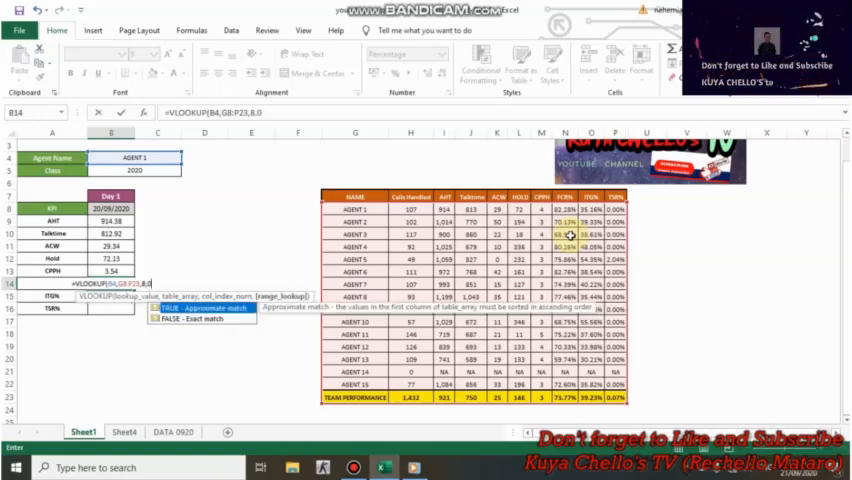
{"action": "key", "text": "Return"}
{"action": "type", "text": "=VLOOKUP("}
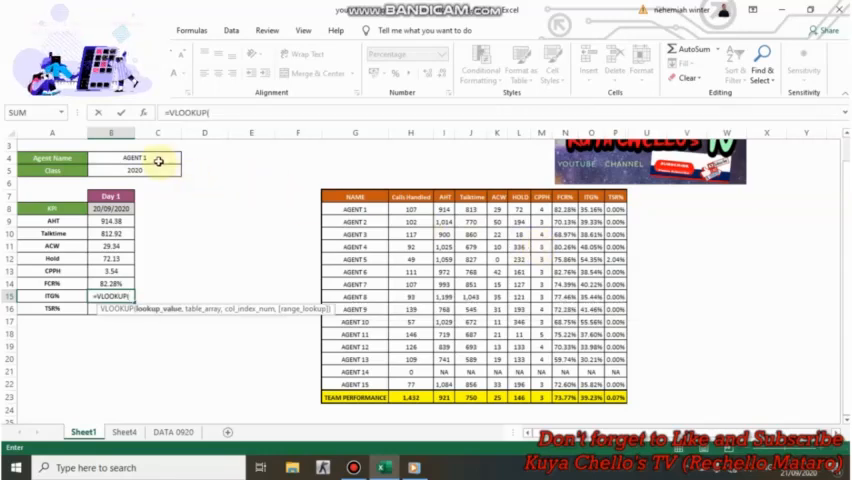
{"action": "left_click", "coordinate": [132, 160]}
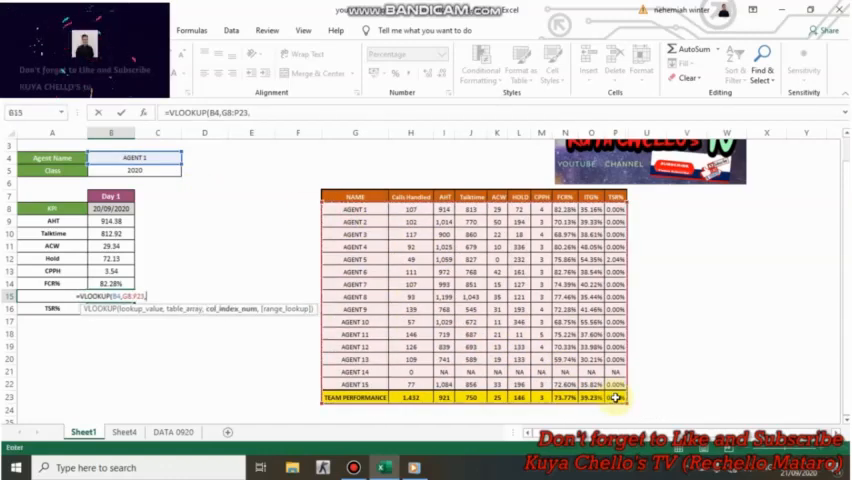
{"action": "type", "text": "9,"}
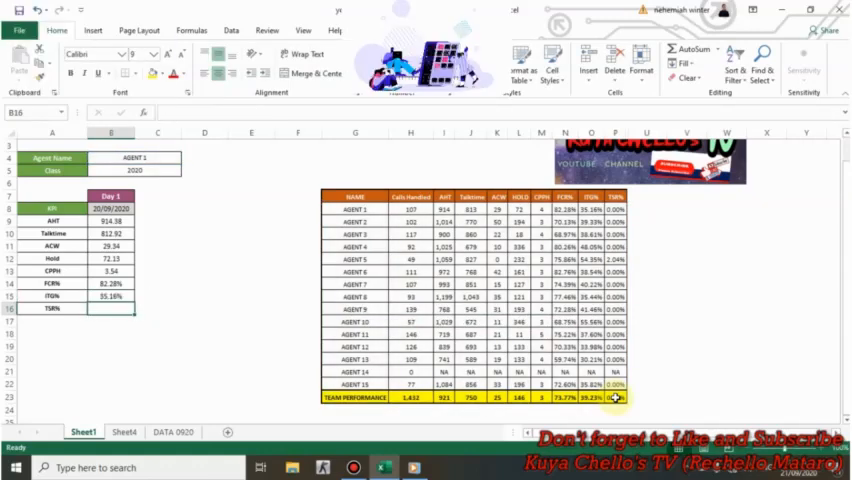
Enter the last KPI VLOOKUP on the agent name returning column 10, exact match.
{"action": "type", "text": "=vlook"}
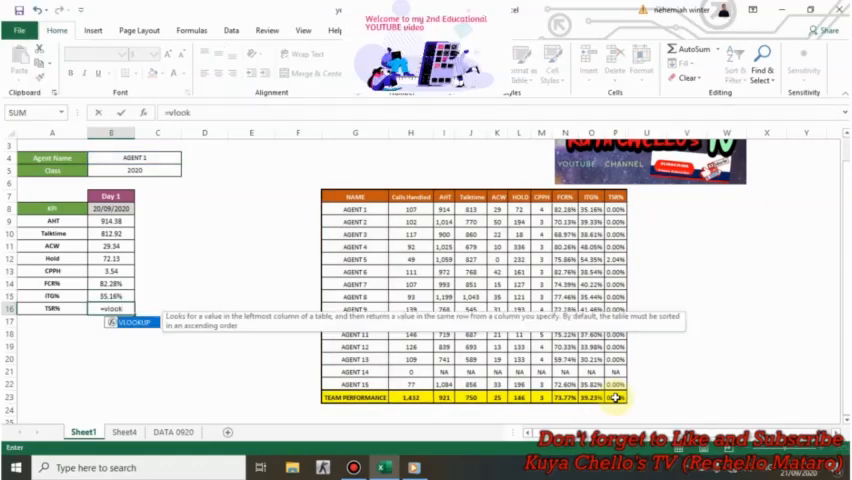
{"action": "left_click", "coordinate": [136, 158]}
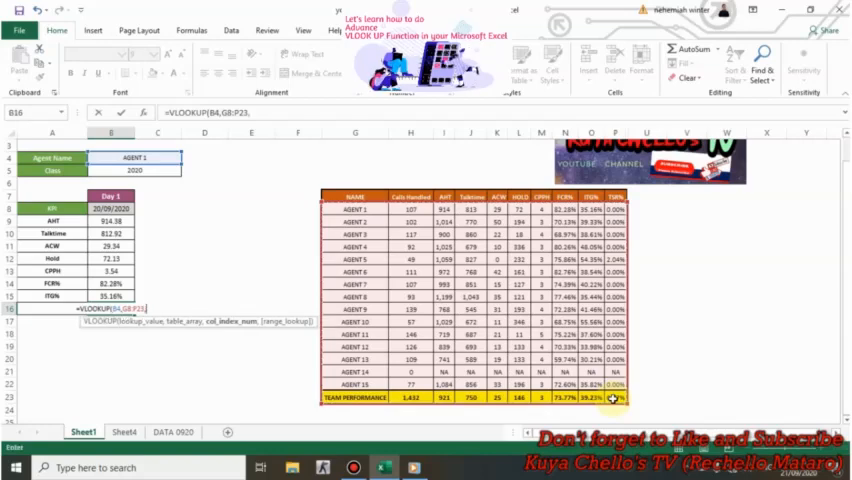
{"action": "type", "text": "10"}
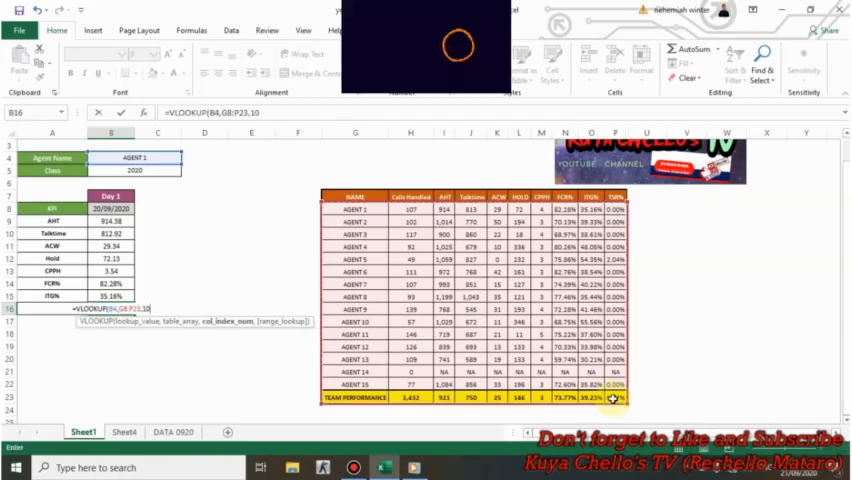
{"action": "type", "text": ",0"}
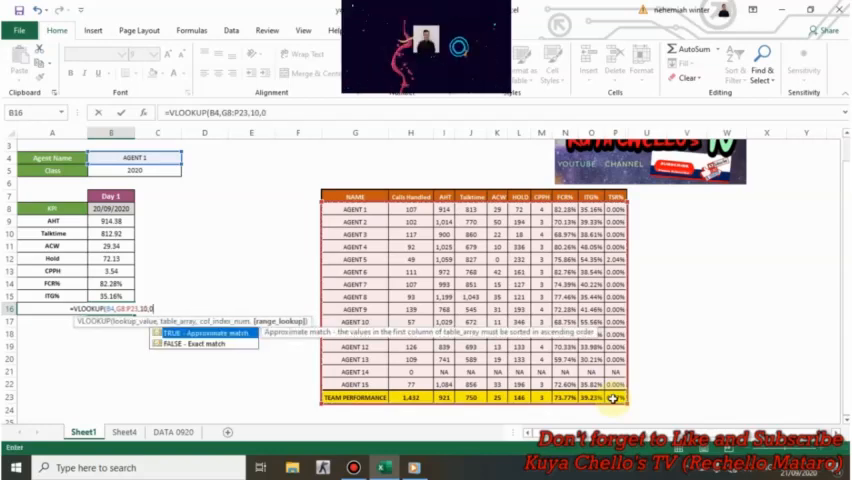
{"action": "key", "text": "Return"}
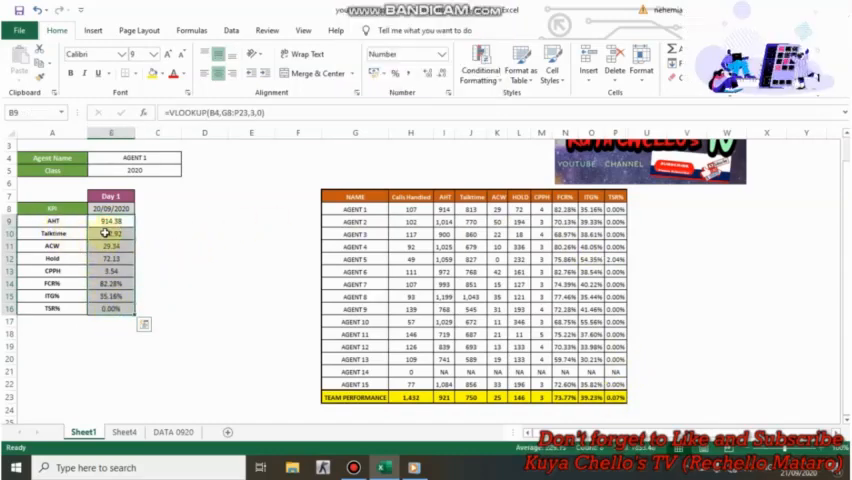
Switch the Agent Name dropdown to AGENT 2, then AGENT 10, refreshing the Day 1 figures.
{"action": "left_click", "coordinate": [156, 244]}
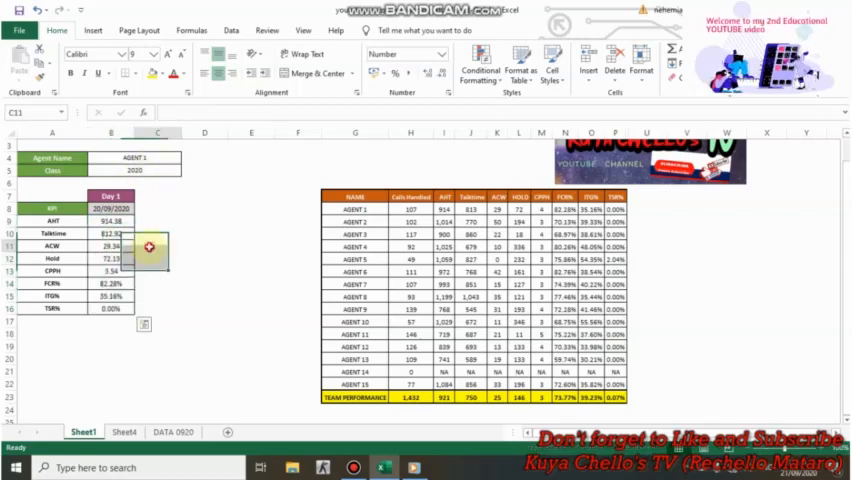
{"action": "left_click", "coordinate": [136, 156]}
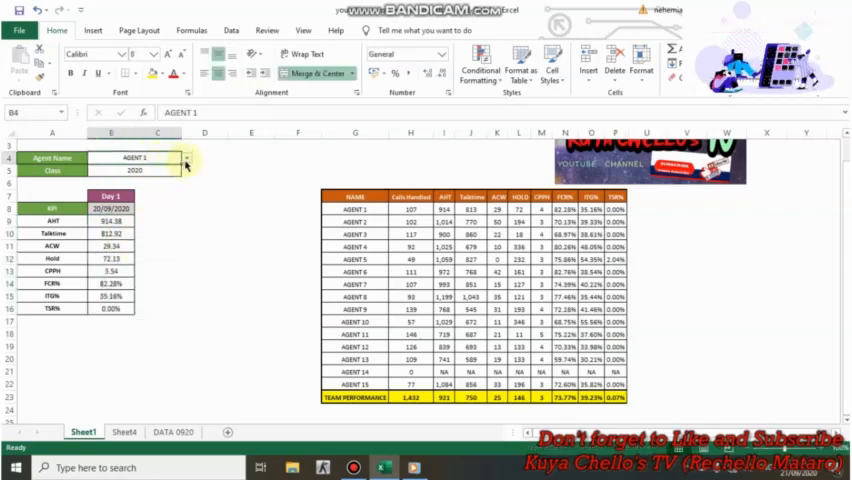
{"action": "left_click", "coordinate": [184, 156]}
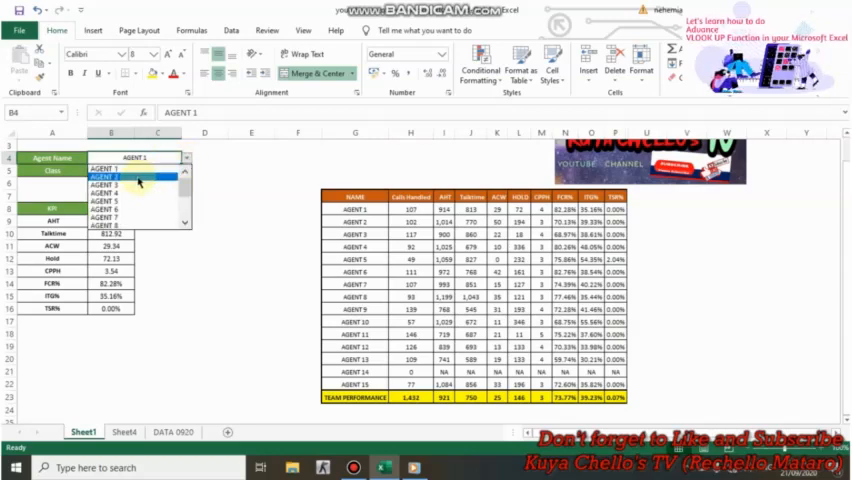
{"action": "left_click", "coordinate": [110, 172]}
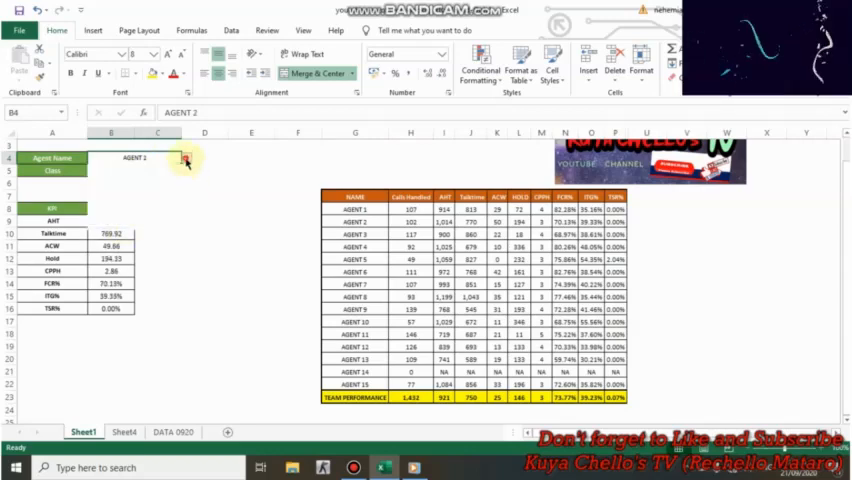
{"action": "left_click", "coordinate": [184, 158]}
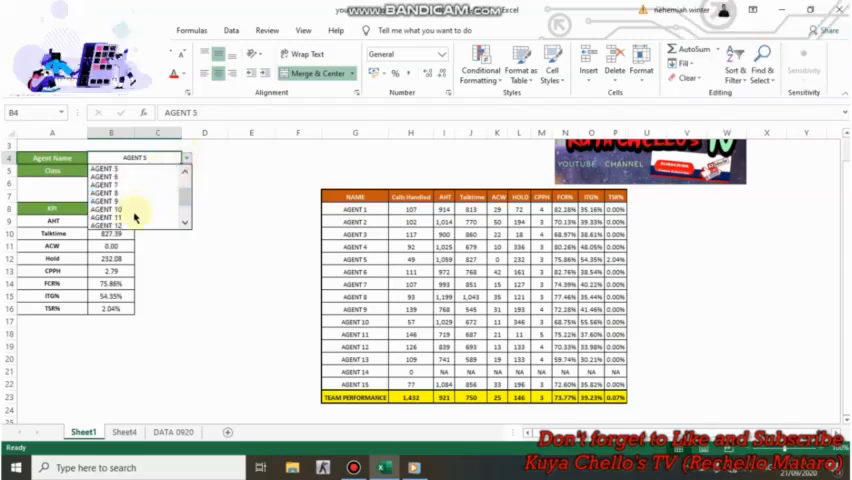
{"action": "left_click", "coordinate": [108, 210]}
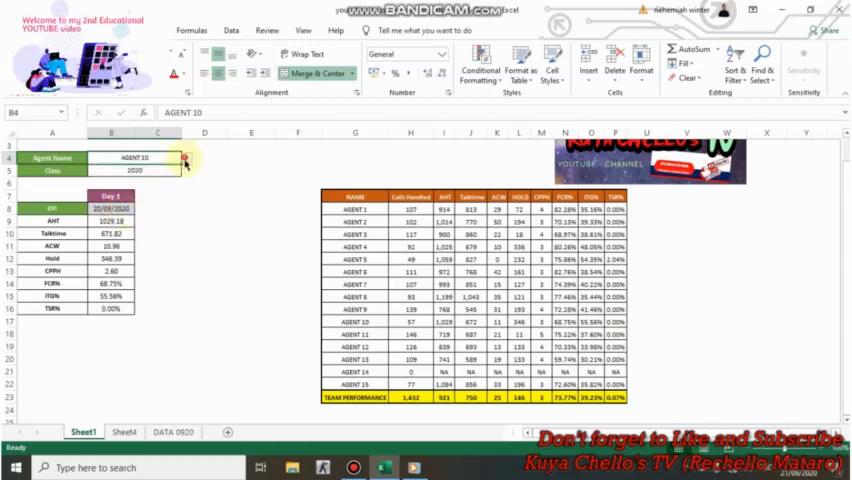
Choose TEAM PERFORMANCE so the Day 1 summary shows team totals.
{"action": "left_click", "coordinate": [186, 158]}
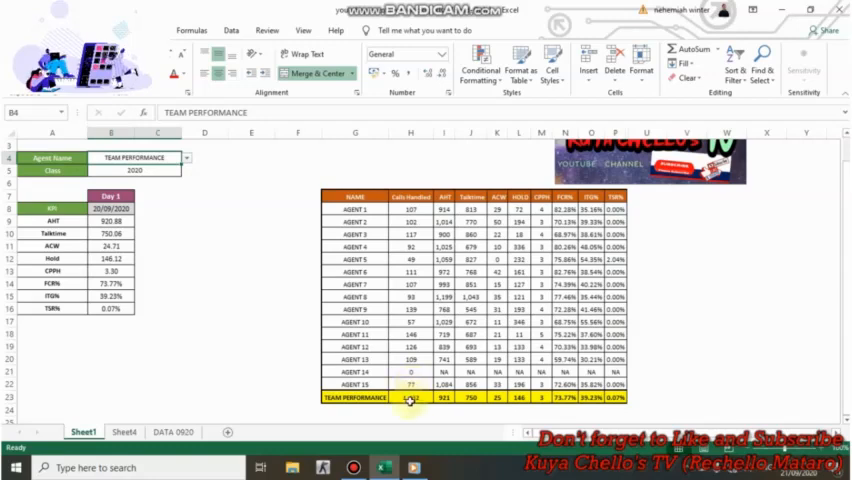
{"action": "left_click", "coordinate": [410, 396]}
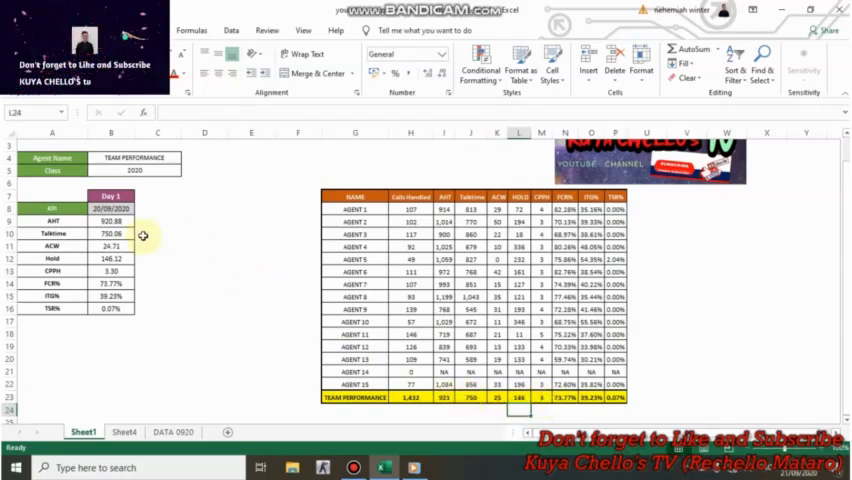
{"action": "left_click", "coordinate": [56, 30]}
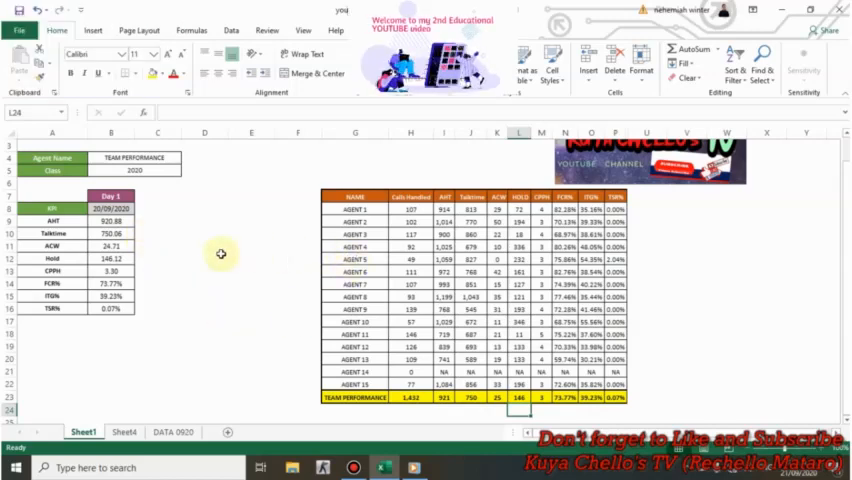
{"action": "left_click", "coordinate": [204, 220]}
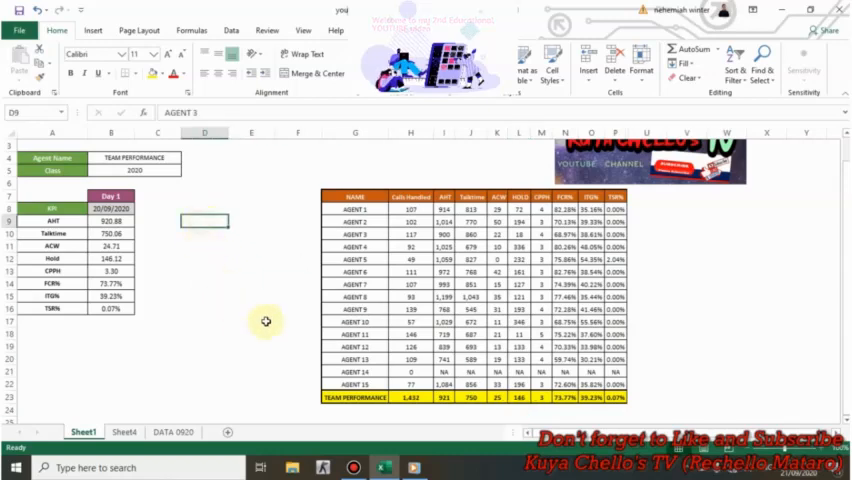